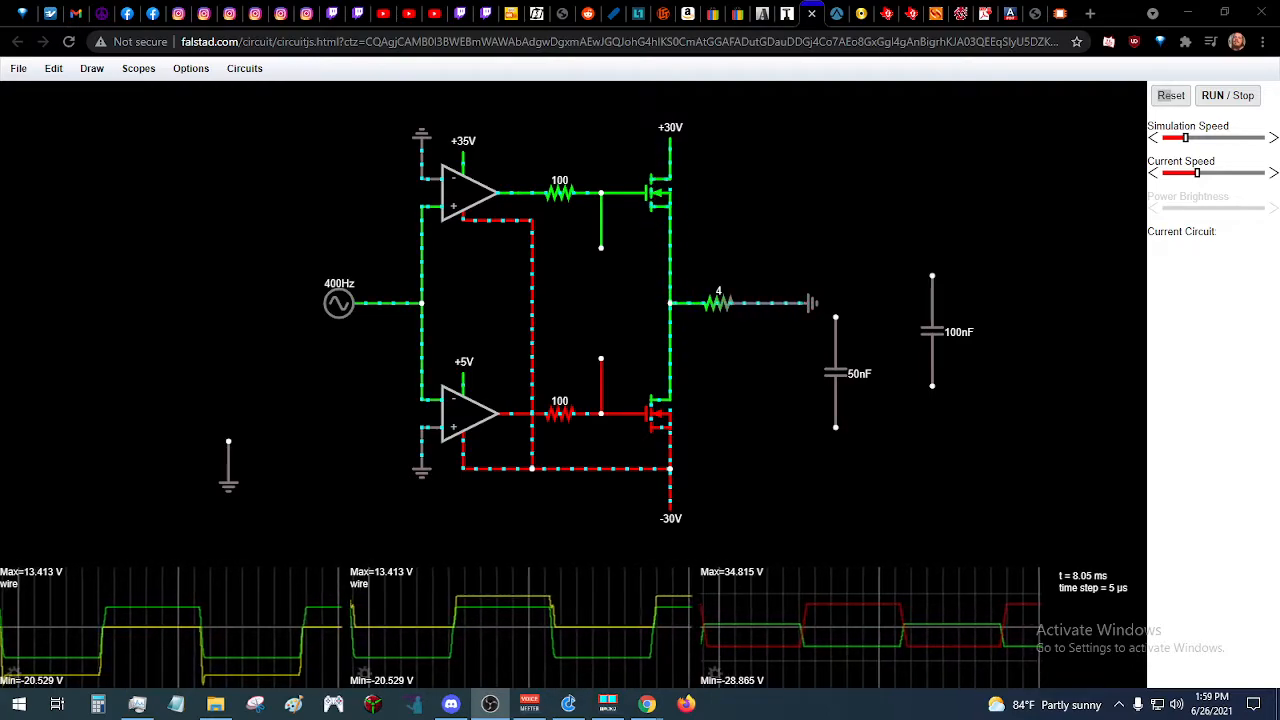
Place the 100nF capacitor across the upper and lower MOSFET gate wires, then raise Simulation Speed
click(835, 373)
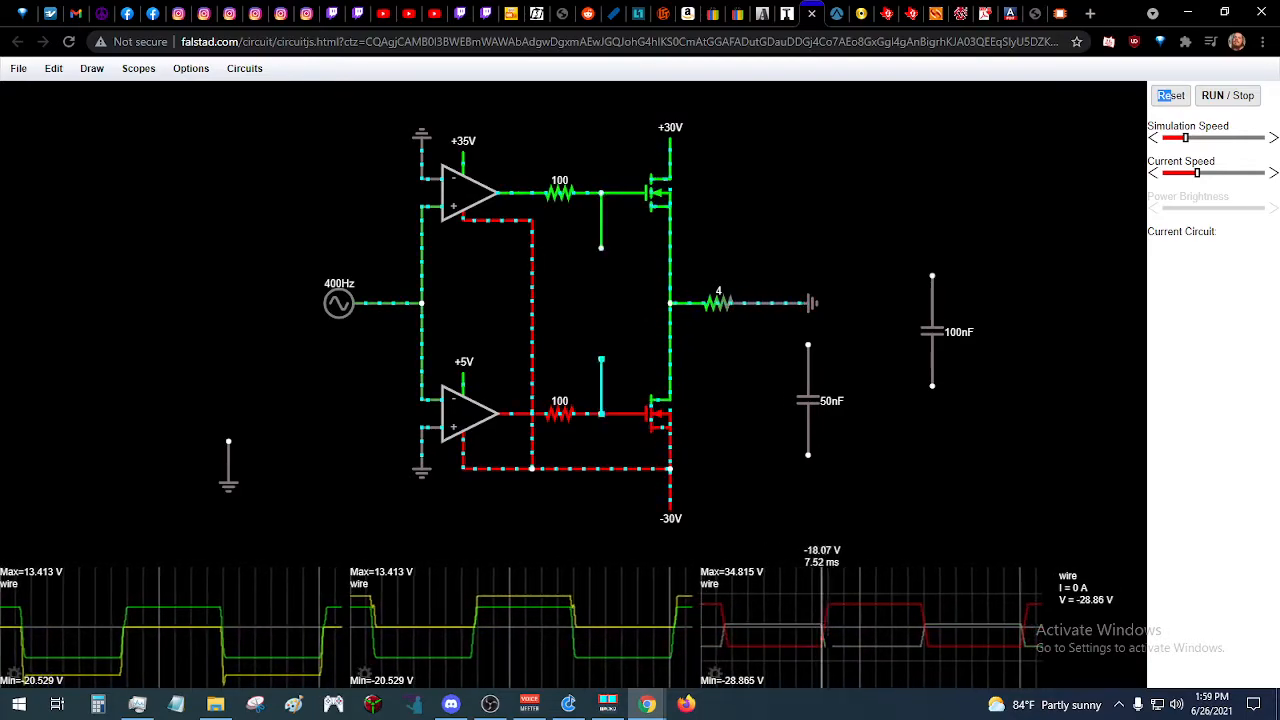
click(808, 400)
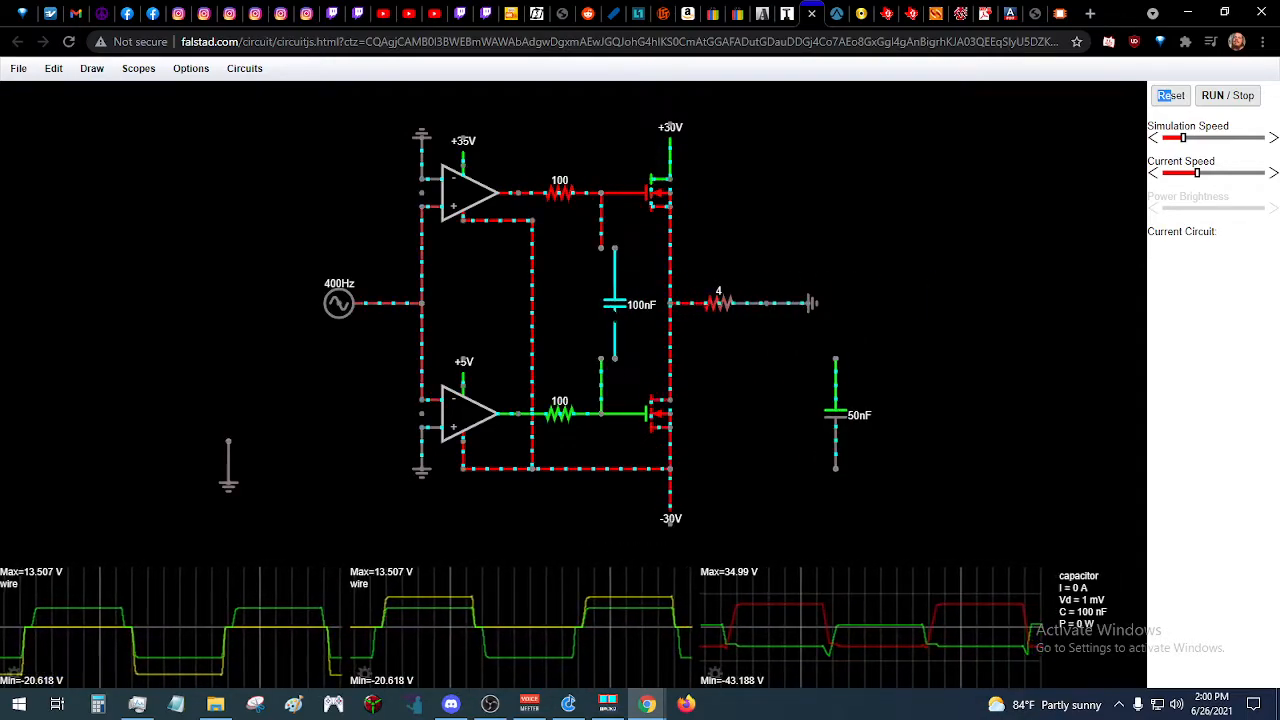
drag(1172, 138, 1224, 138)
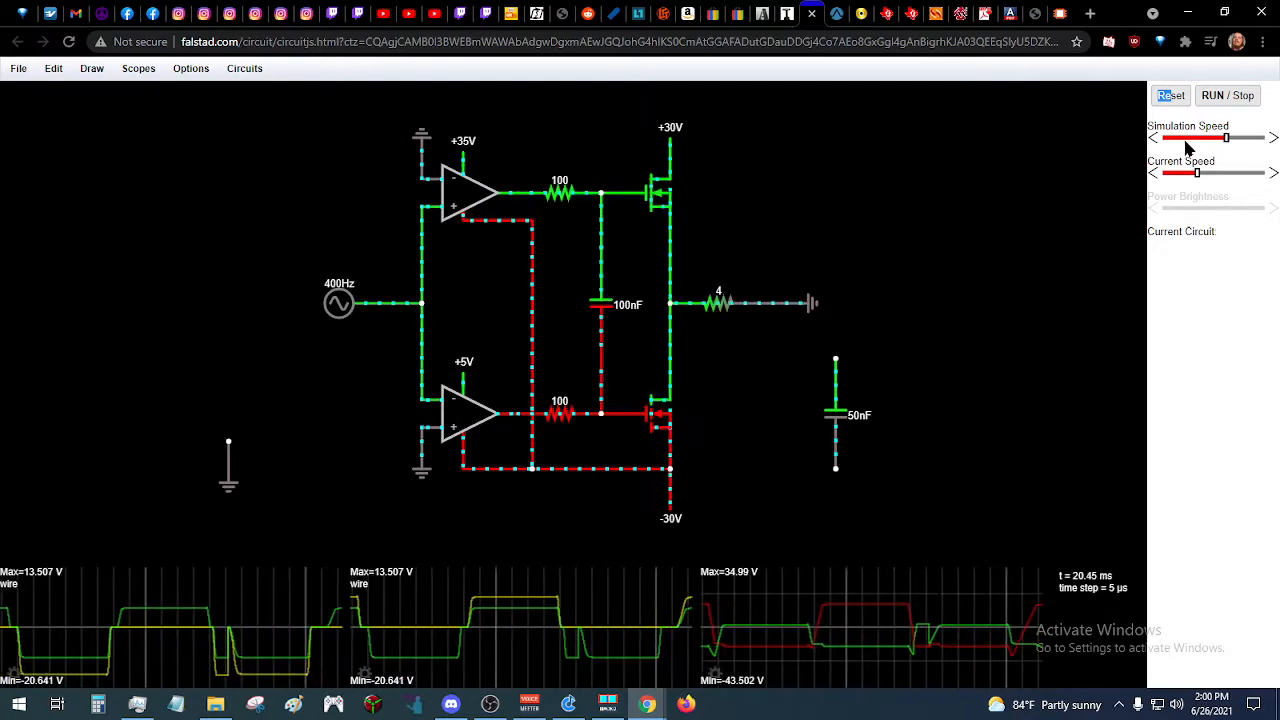